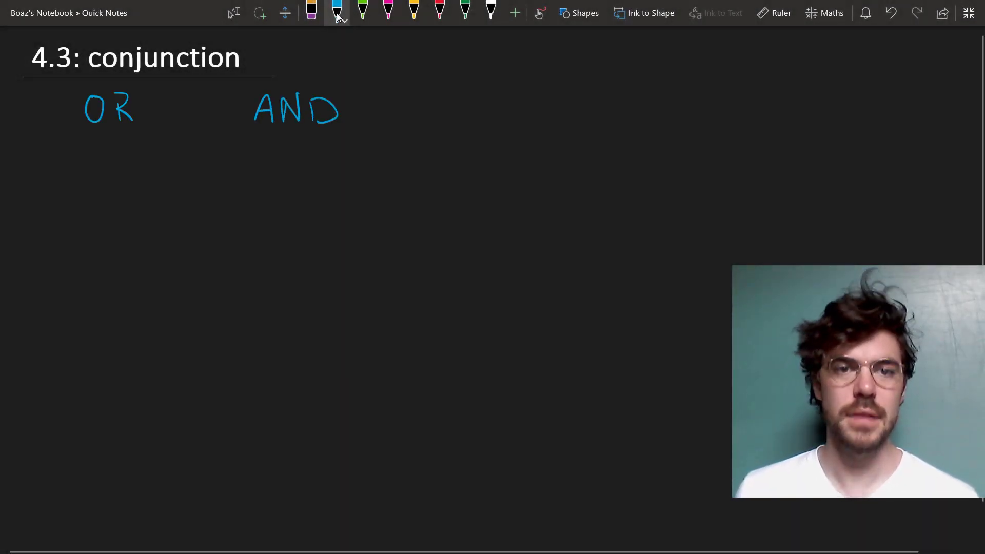
Write A and B beside OR and AND in orange, then draw ∨ and ∧ underneath
{"action": "left_click", "coordinate": [413, 11]}
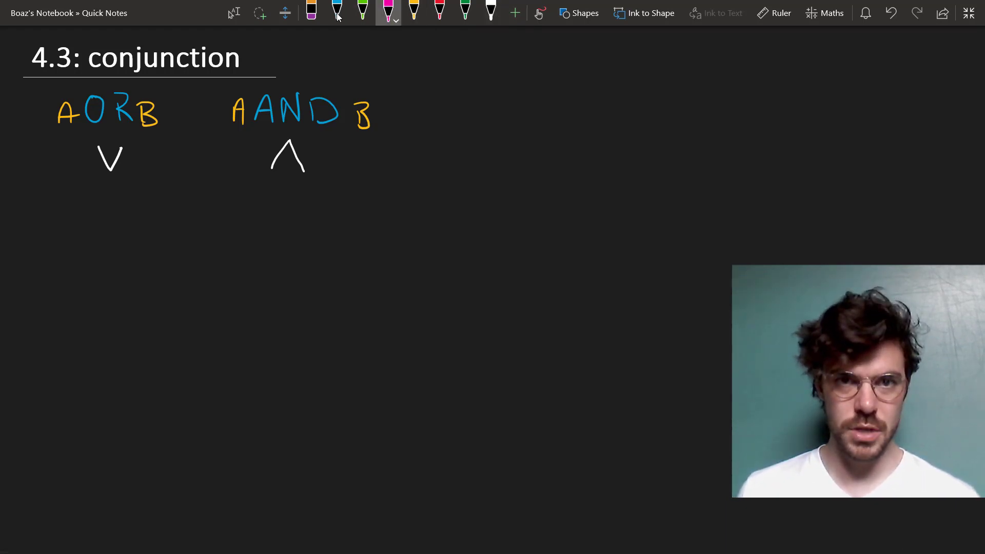
{"action": "left_click_drag", "start_coordinate": [275, 154], "coordinate": [295, 150]}
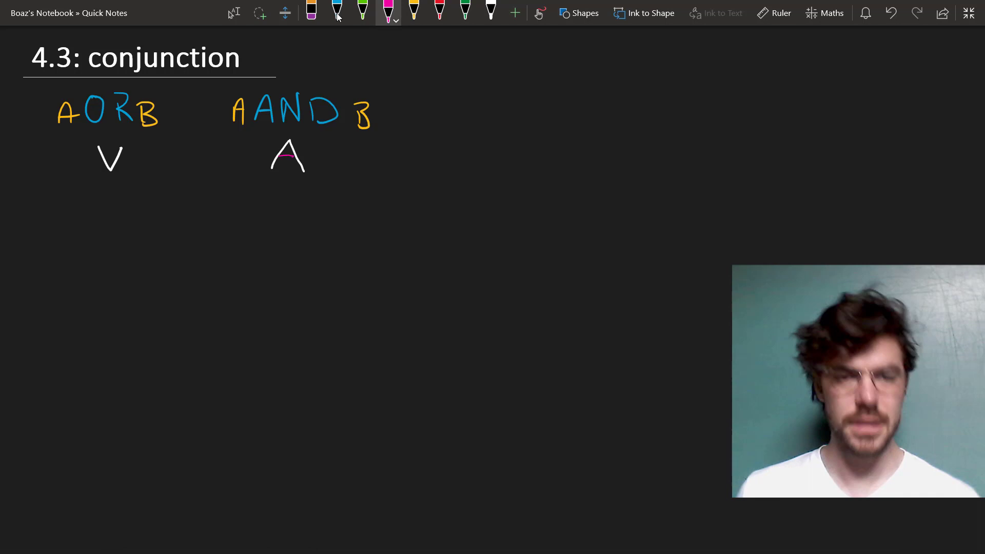
Draw the A ∧ B truth table with rows T, F, F, F and start Cube(a) ∧ Large(b) beside it
{"action": "left_click", "coordinate": [491, 11]}
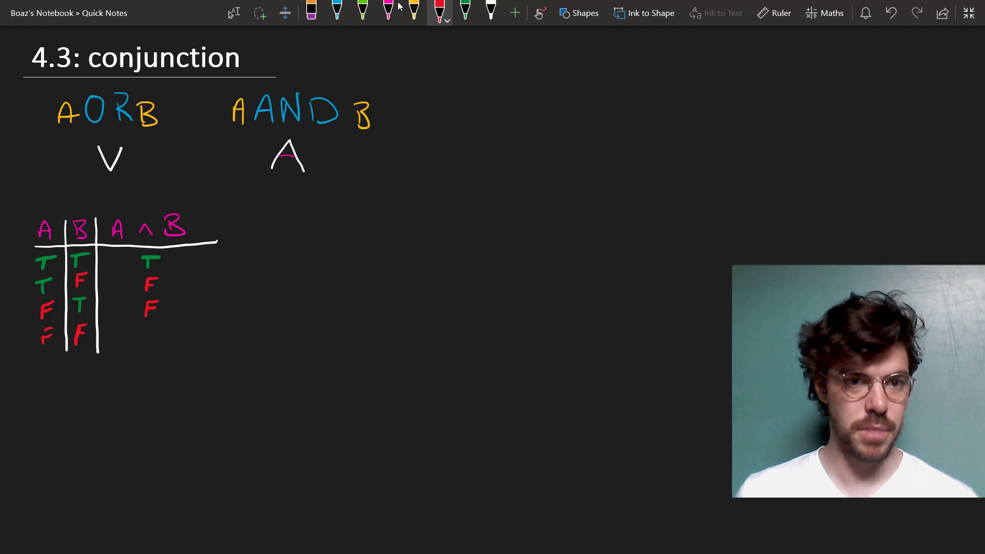
{"action": "left_click", "coordinate": [154, 332]}
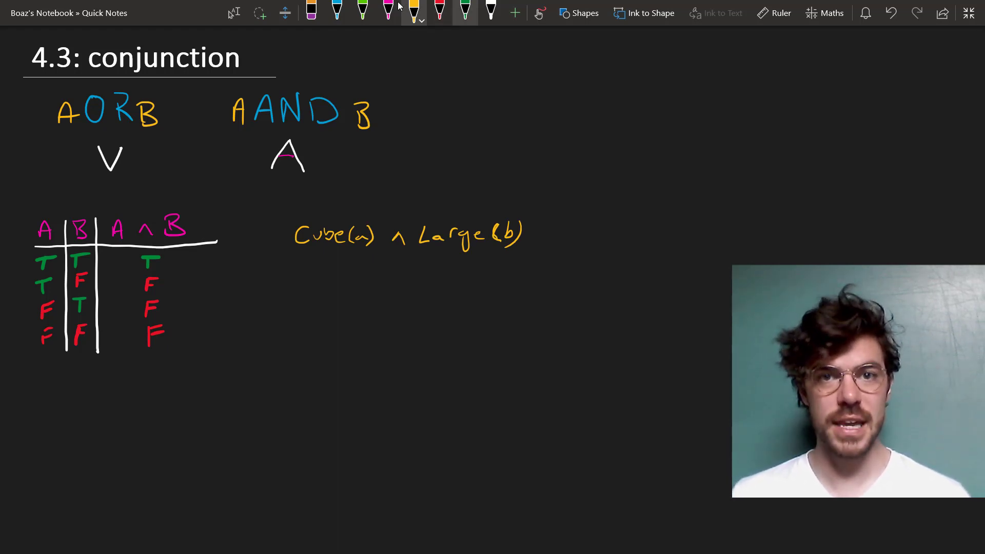
Mark T and F values under each part and the whole of Cube(a) ∧ Large(b)
{"action": "left_click_drag", "start_coordinate": [323, 254], "coordinate": [337, 270]}
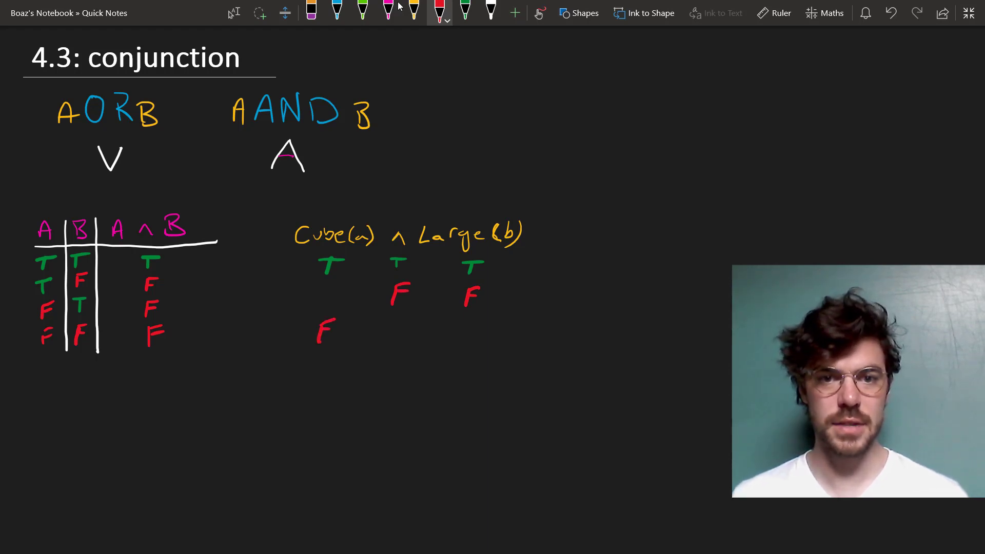
{"action": "left_click_drag", "start_coordinate": [393, 320], "coordinate": [392, 352]}
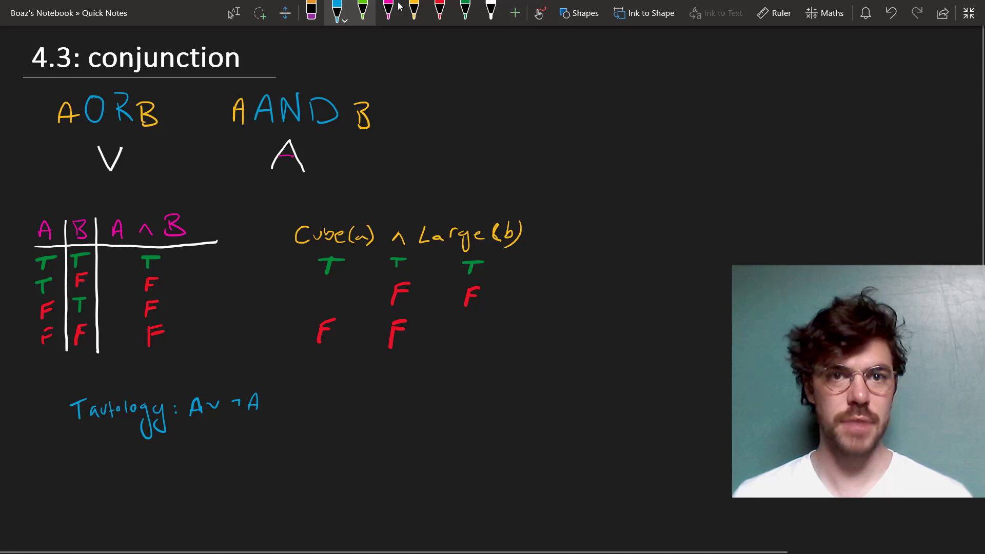
Write 'Contradiction: A ∧ ¬A' in pink ink beneath the tautology line
{"action": "left_click", "coordinate": [393, 11]}
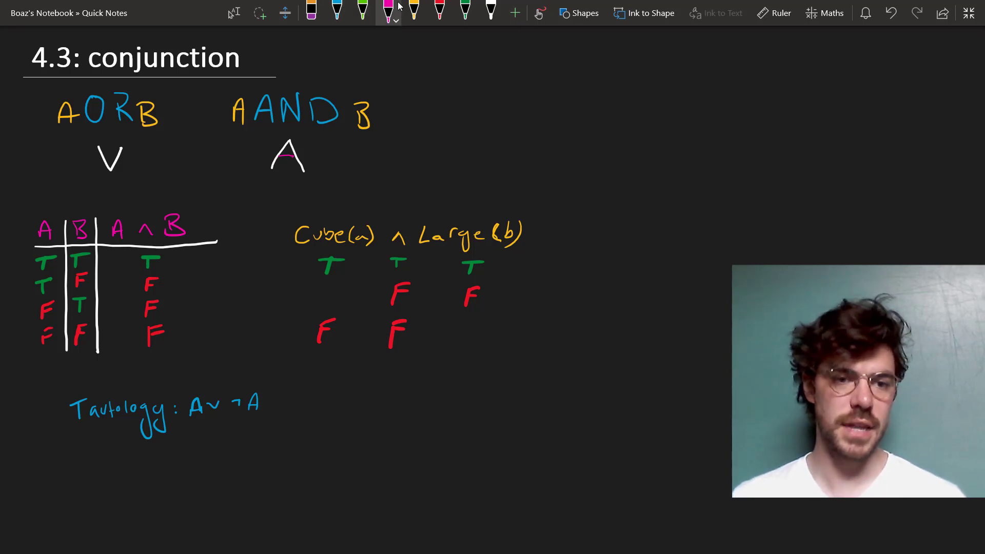
{"action": "type", "text": "Contradiction: A"}
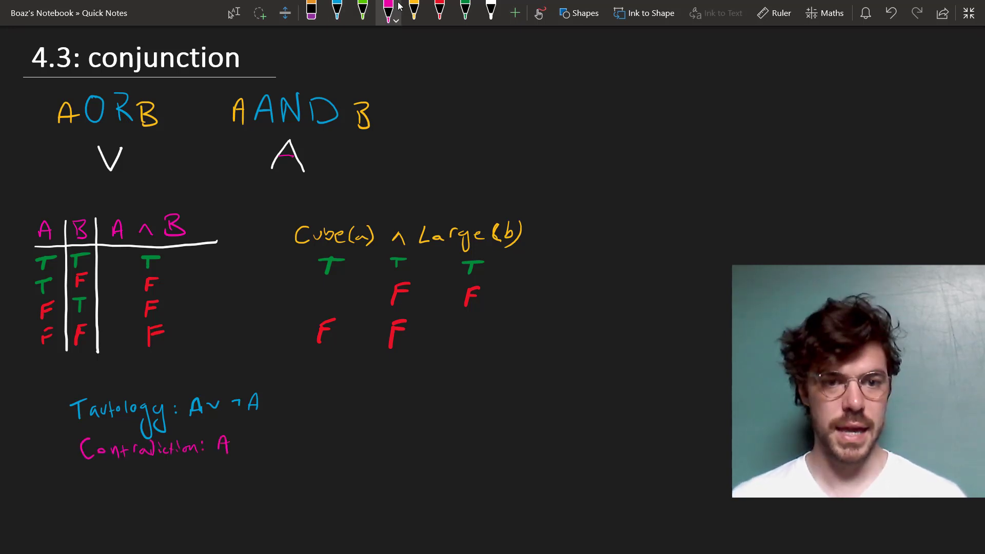
{"action": "type", "text": "∧ ¬A"}
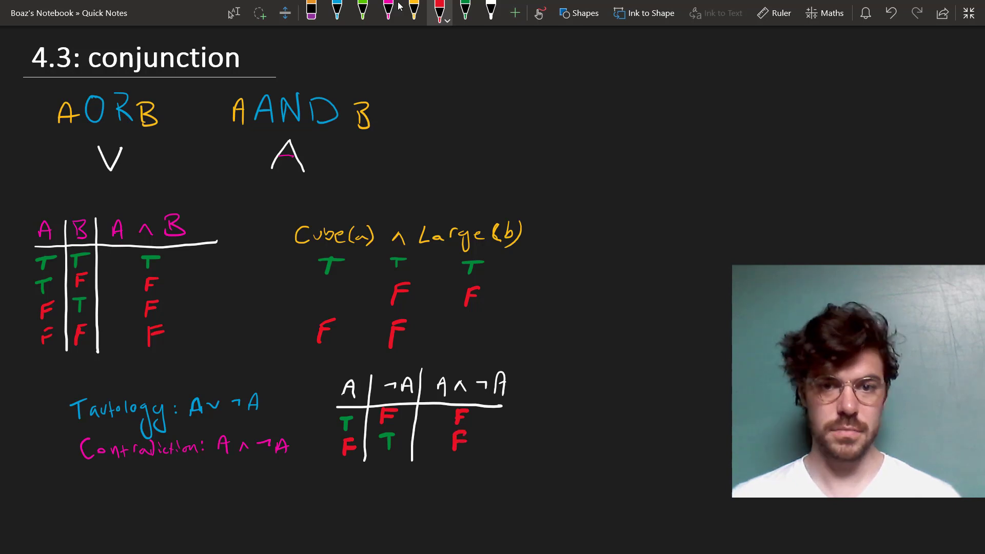
{"action": "mouse_move", "coordinate": [389, 9]}
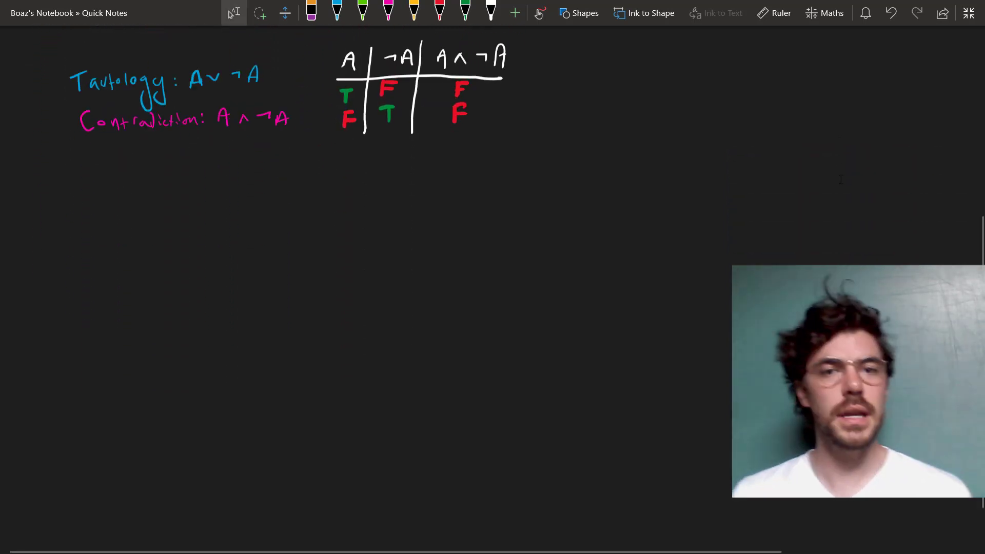
Write 'c is a large dodecahedron' as Large(c) ∧ Dodec(c) and tick both in green
{"action": "left_click", "coordinate": [413, 11]}
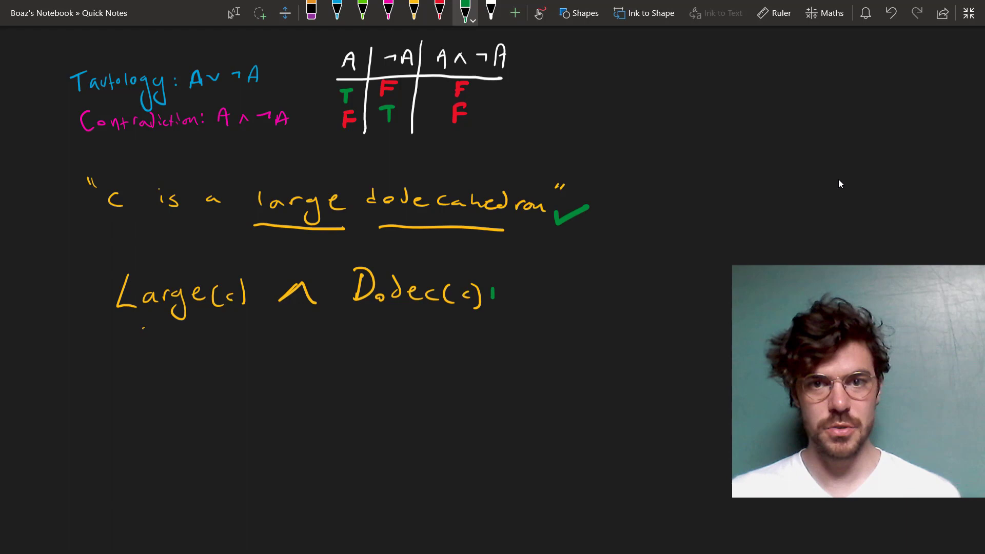
{"action": "left_click_drag", "start_coordinate": [490, 298], "coordinate": [527, 283]}
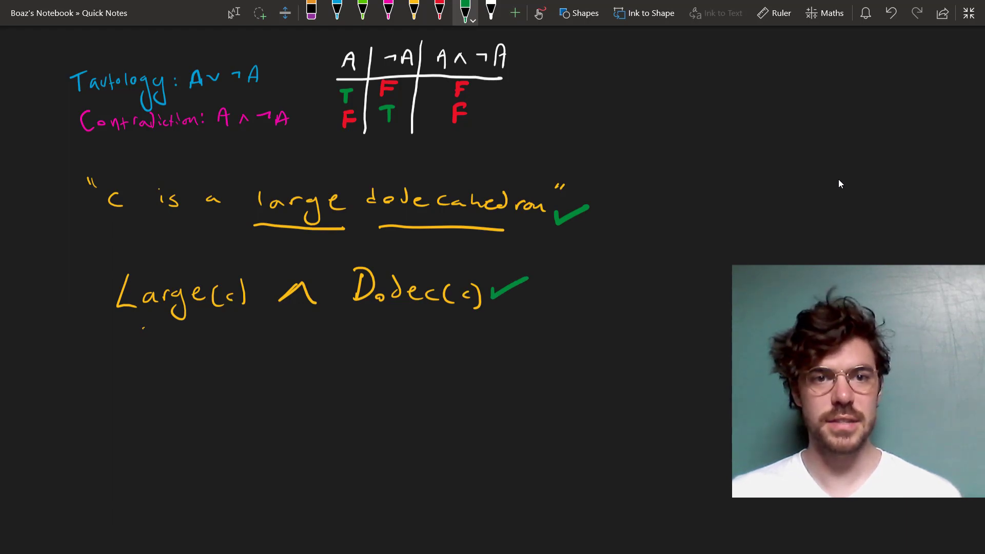